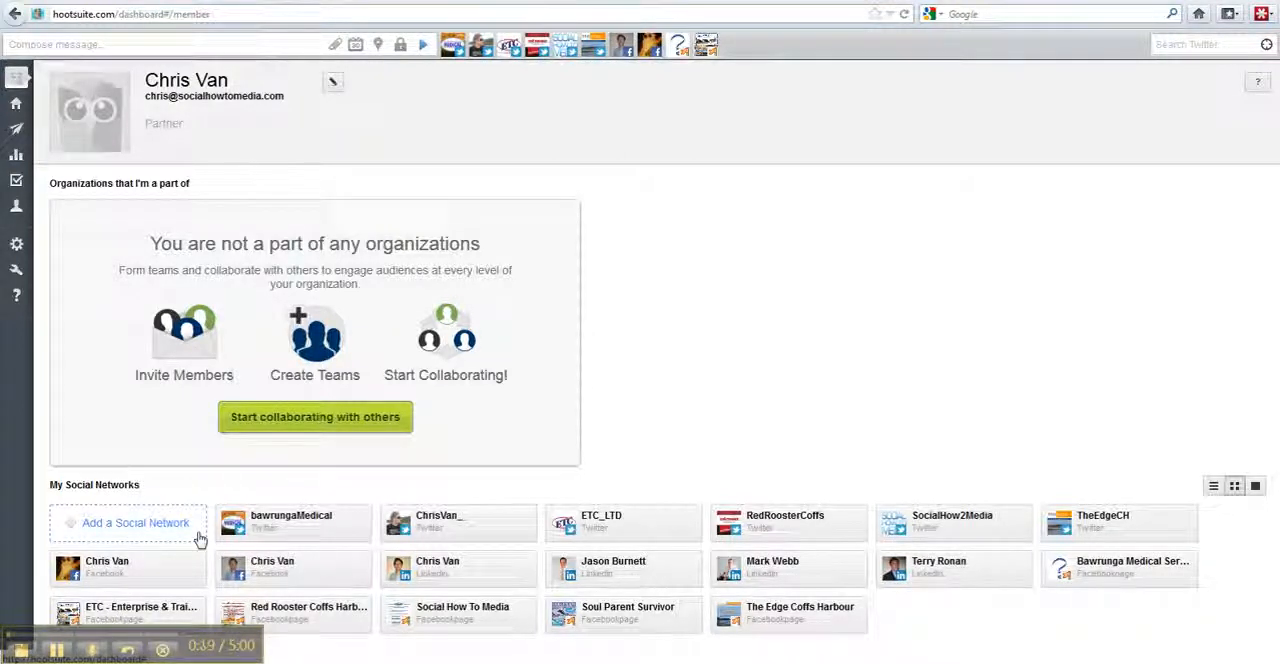
{"action": "mouse_move", "coordinate": [770, 400]}
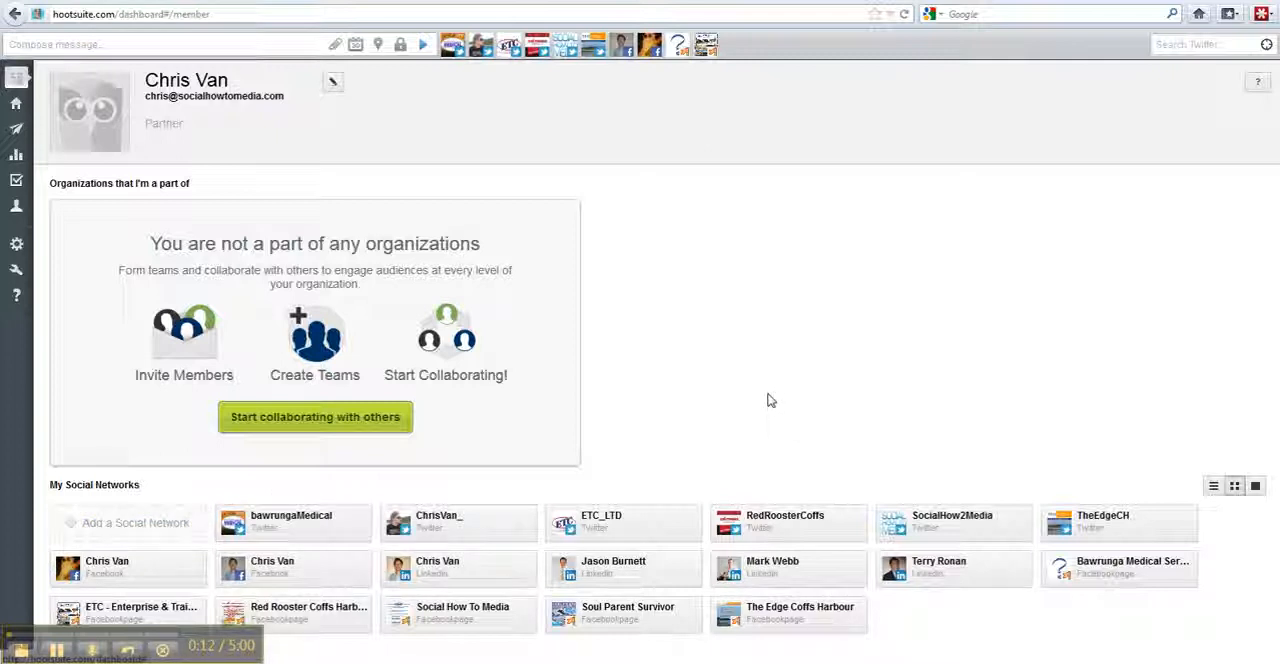
{"action": "mouse_move", "coordinate": [435, 527]}
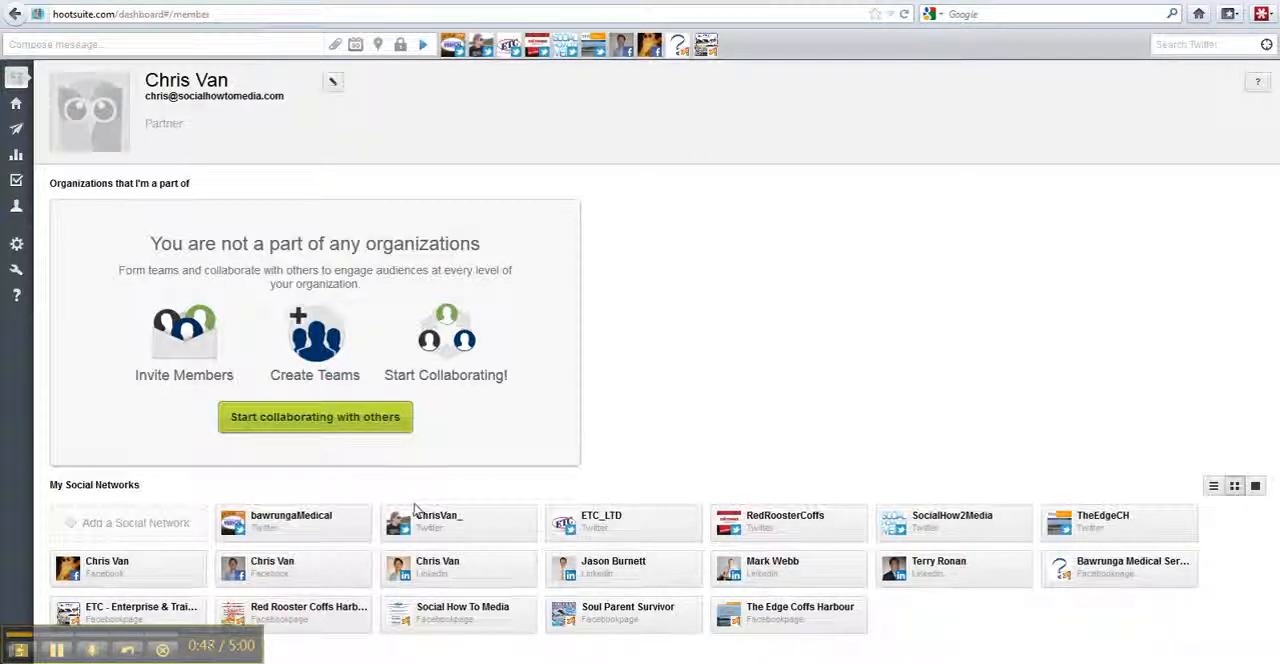
{"action": "mouse_move", "coordinate": [38, 262]}
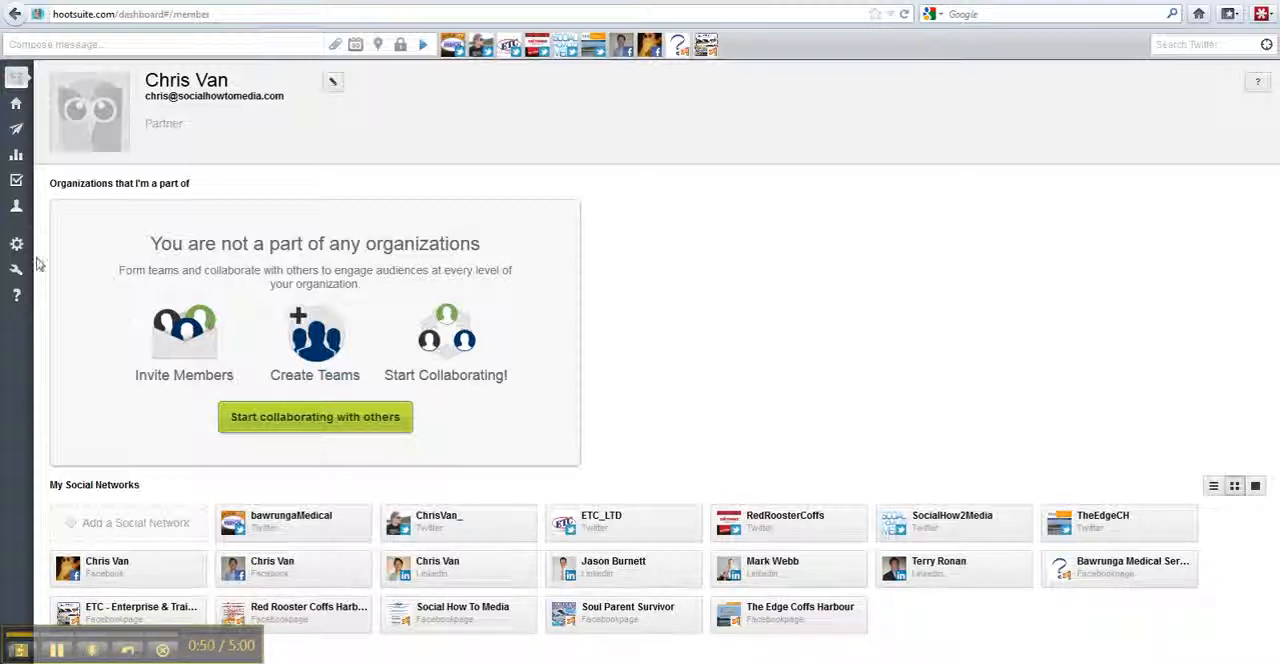
Bring up a blank Add RSS/Atom Feed form from the account's RSS/Atom settings.
{"action": "left_click", "coordinate": [49, 244]}
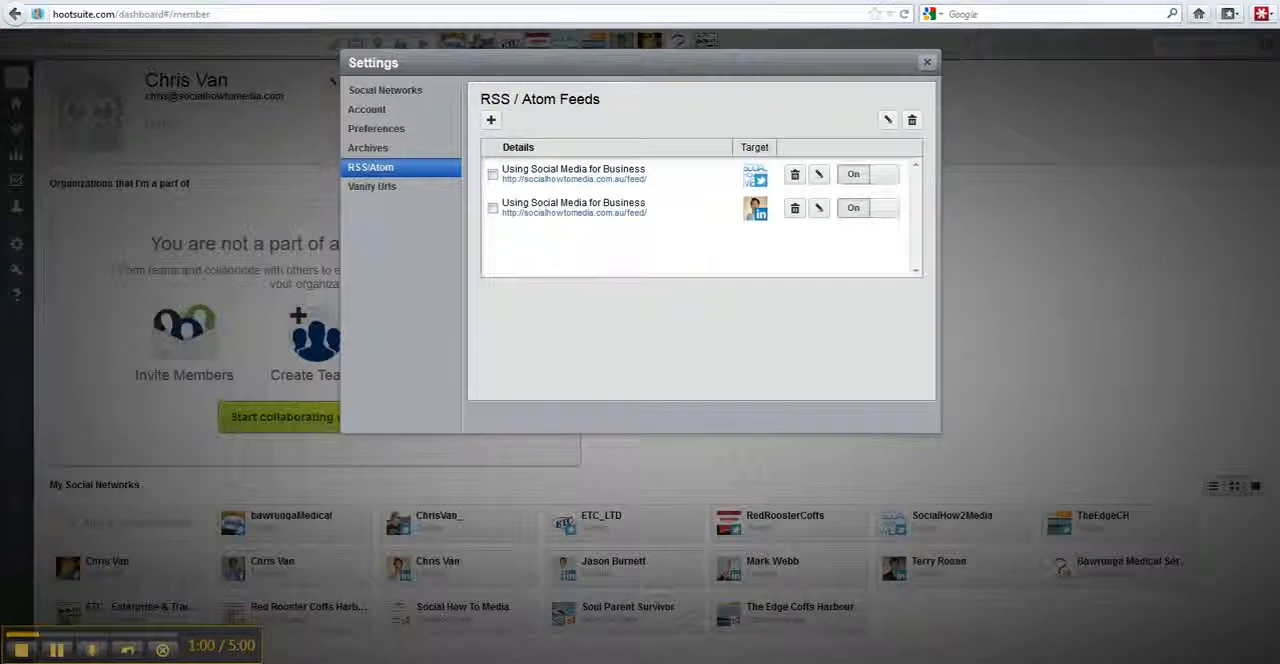
{"action": "mouse_move", "coordinate": [491, 120]}
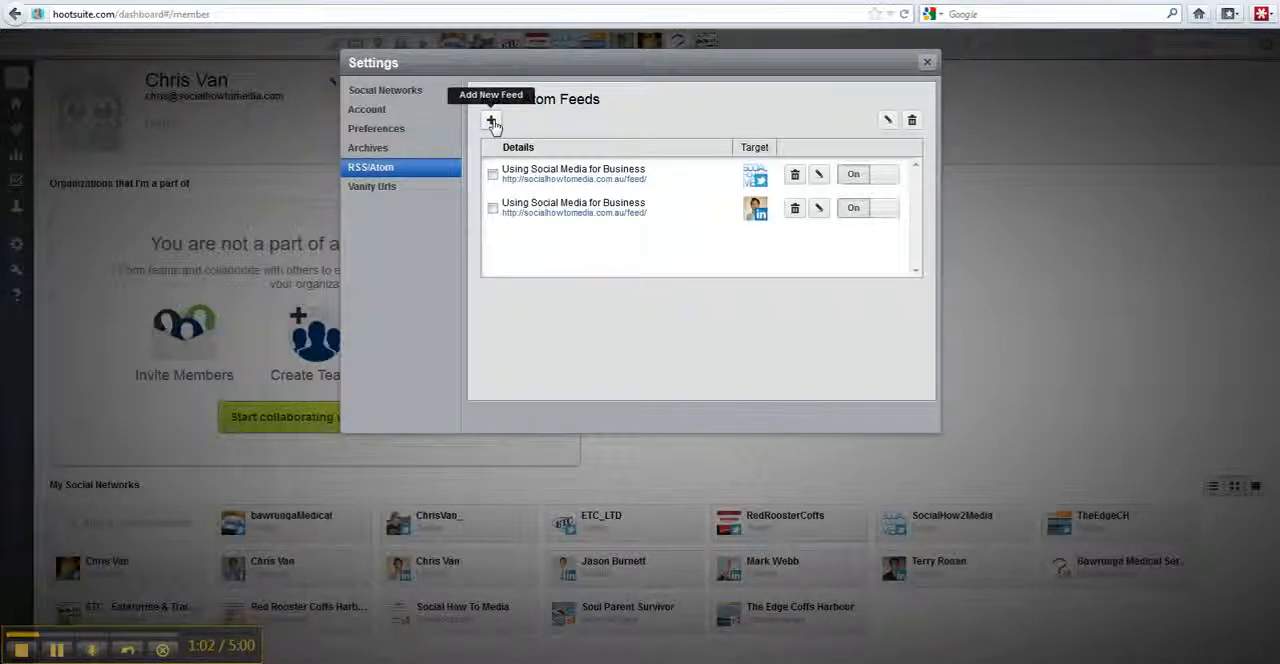
{"action": "left_click", "coordinate": [492, 120]}
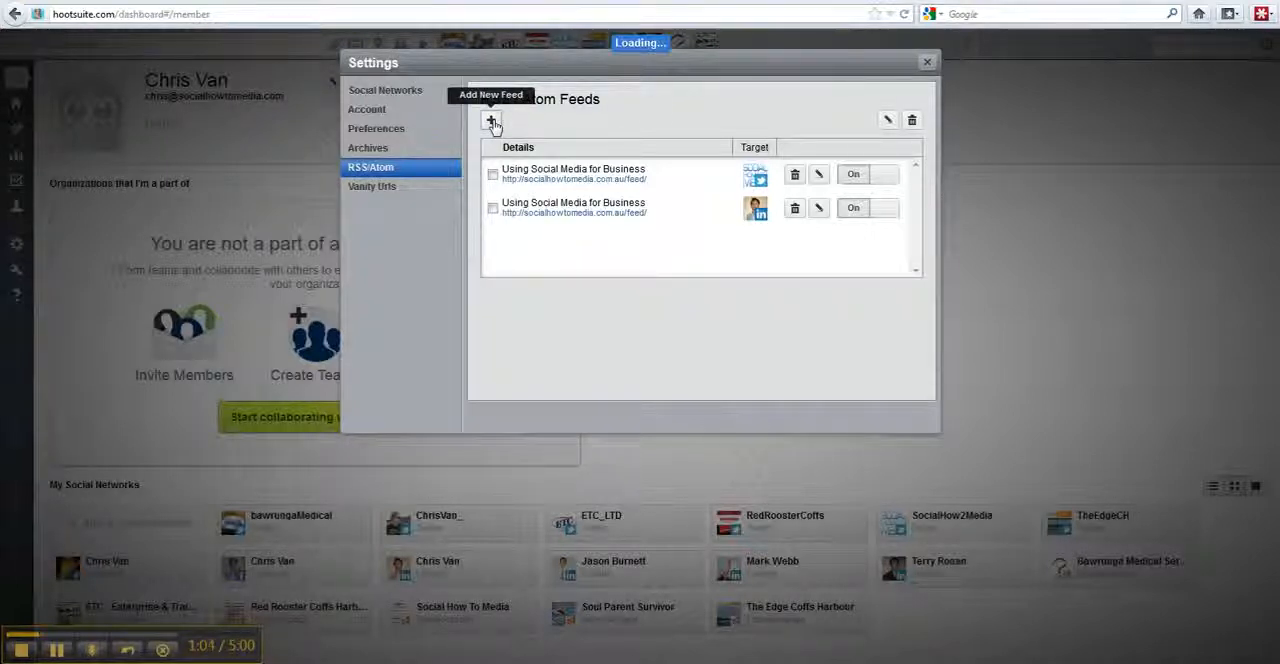
{"action": "left_click", "coordinate": [492, 120]}
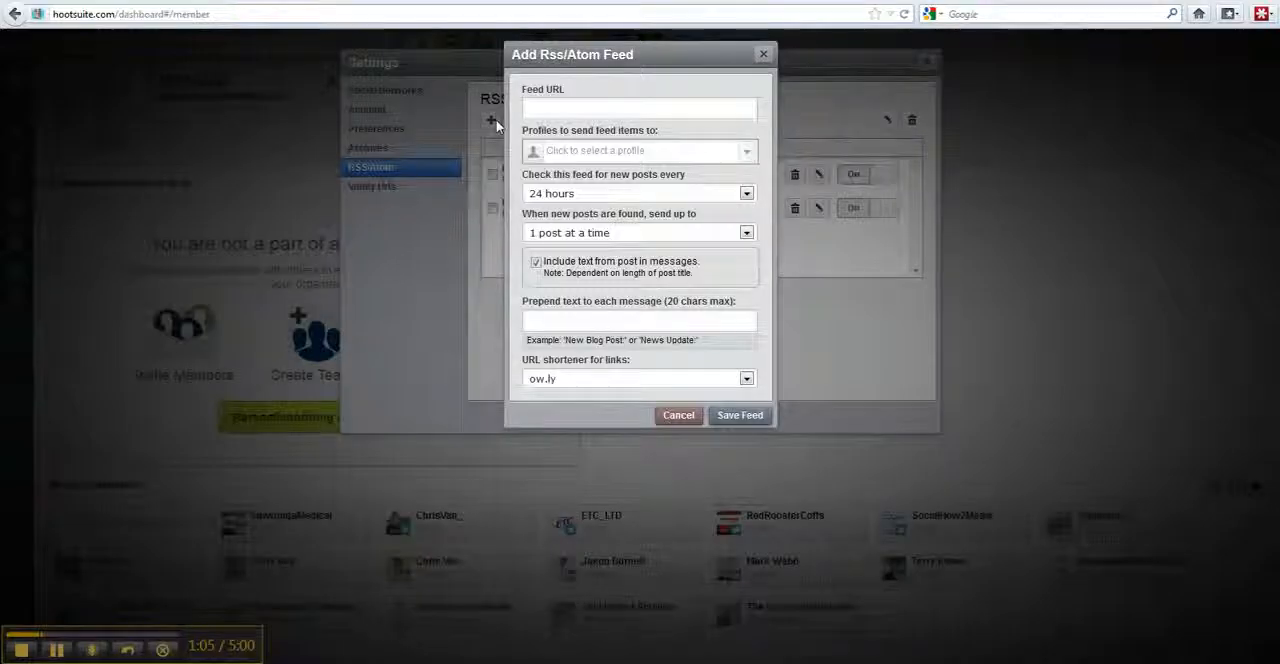
{"action": "left_click", "coordinate": [639, 108]}
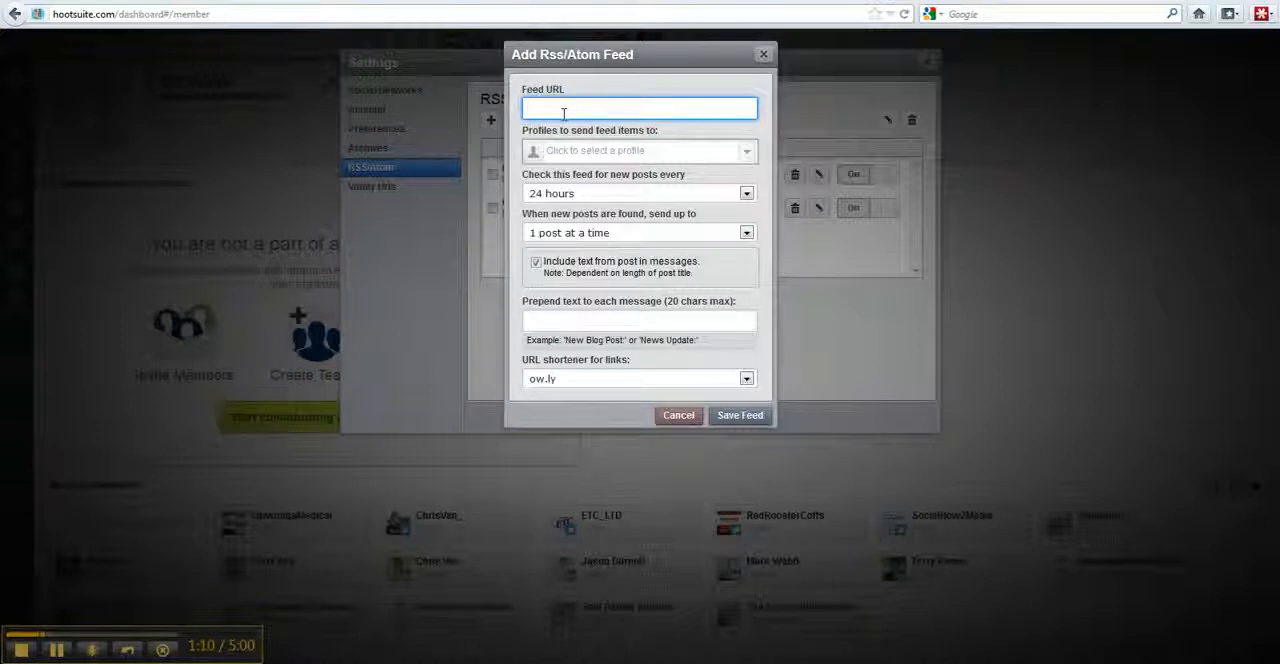
{"action": "type", "text": "http://socialhowtomedia.com.au/feed/"}
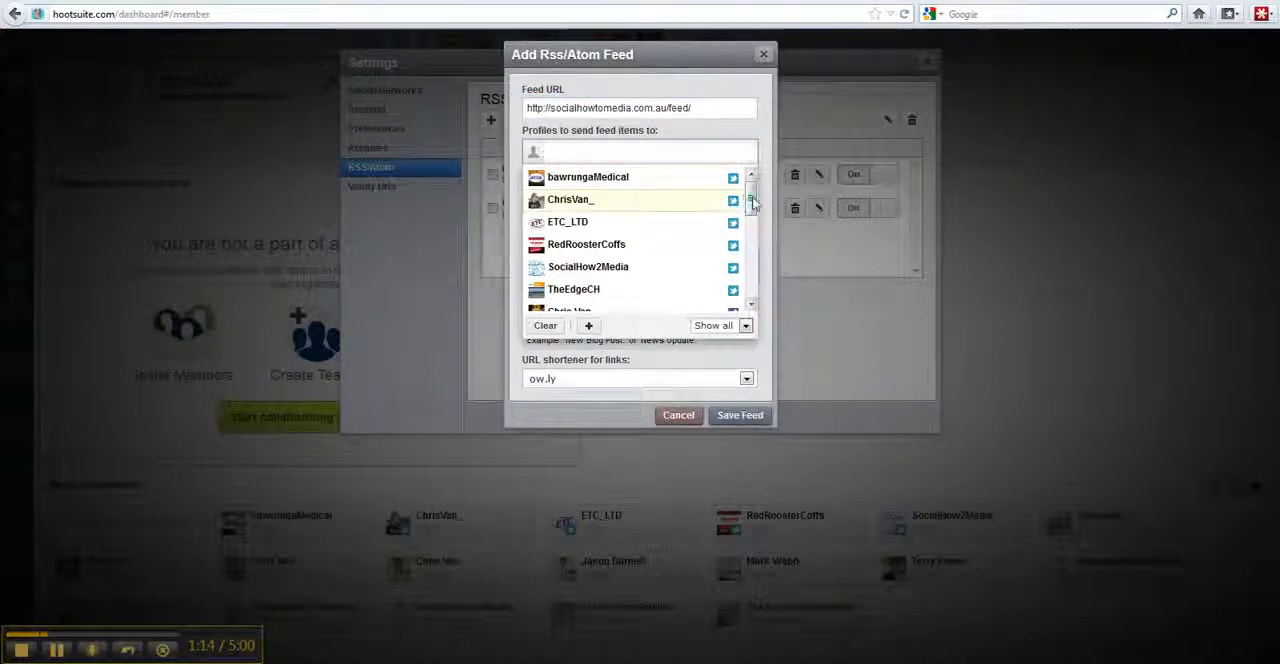
{"action": "scroll", "scroll_direction": "down", "scroll_amount": 3}
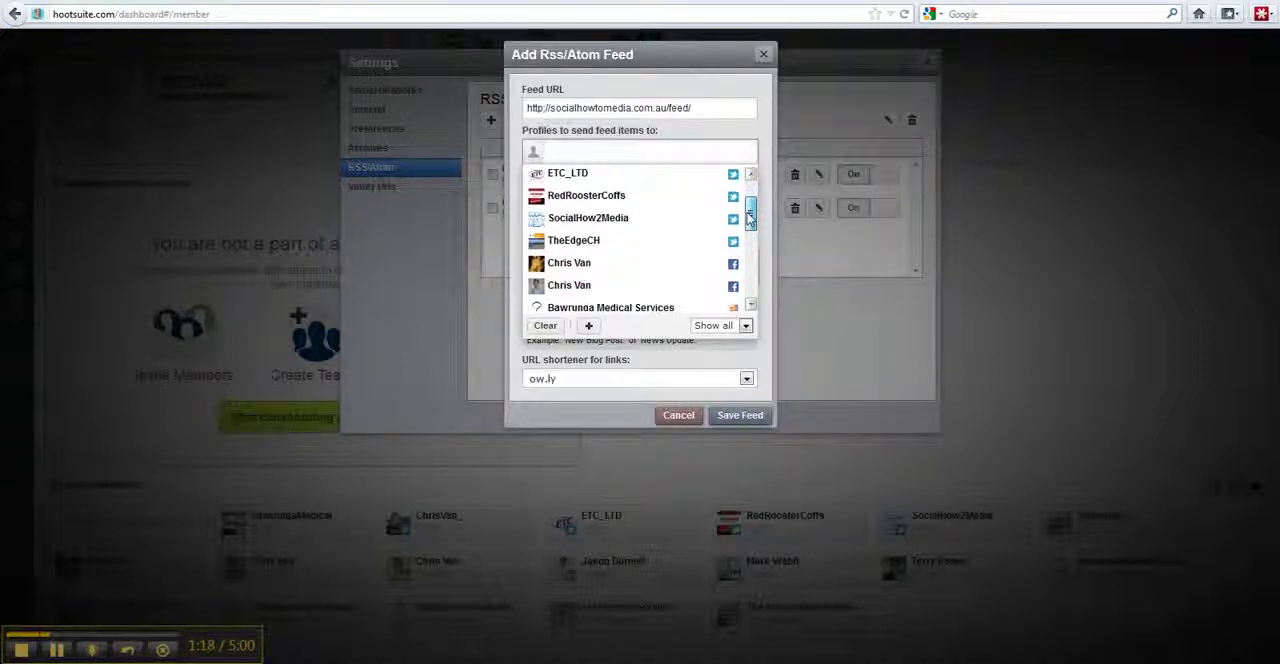
{"action": "scroll", "scroll_direction": "down", "scroll_amount": 3}
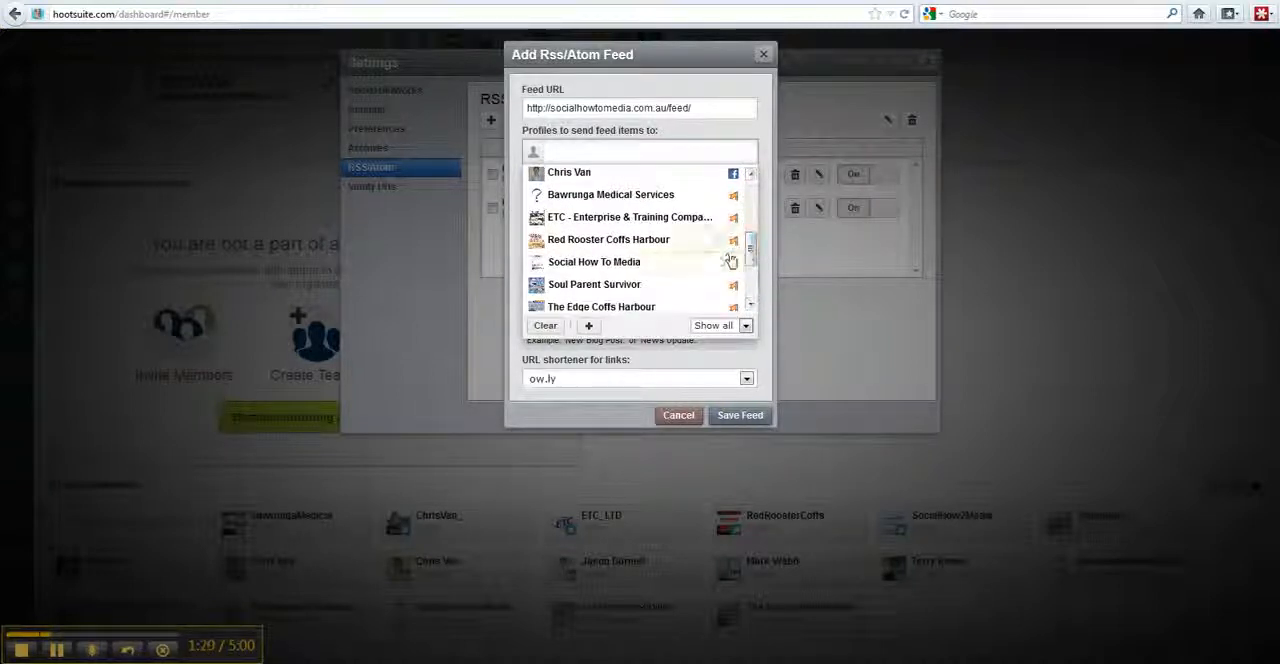
{"action": "left_click", "coordinate": [593, 261]}
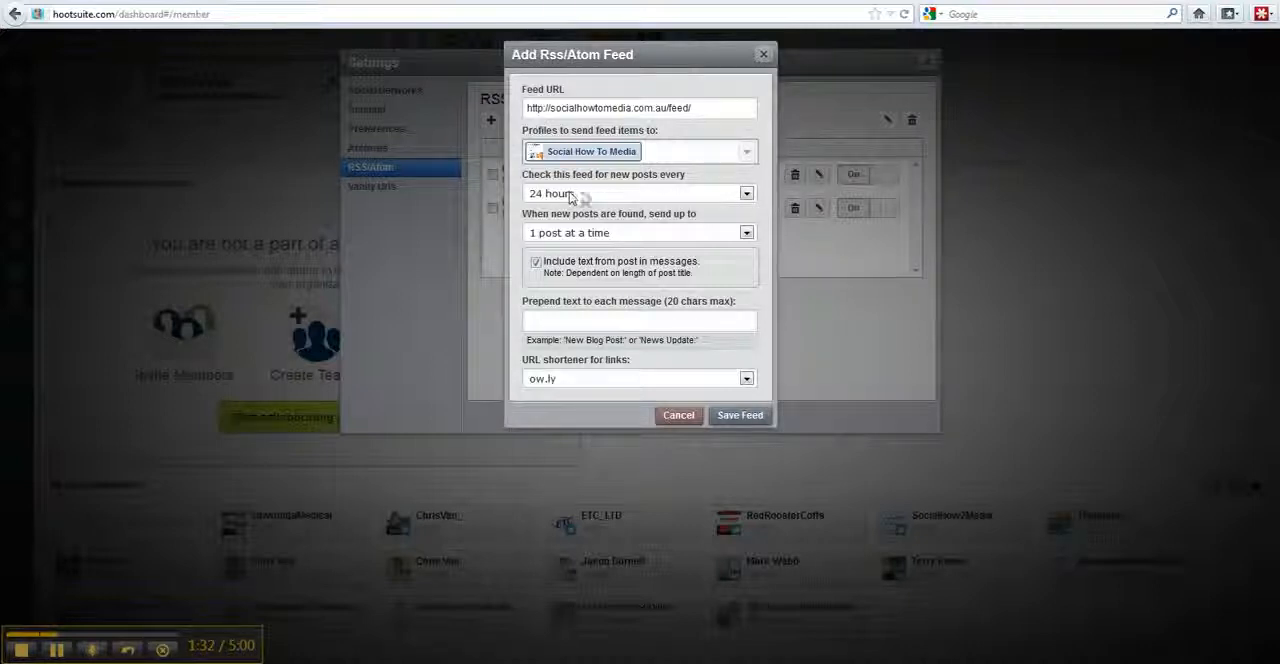
{"action": "left_click", "coordinate": [746, 193]}
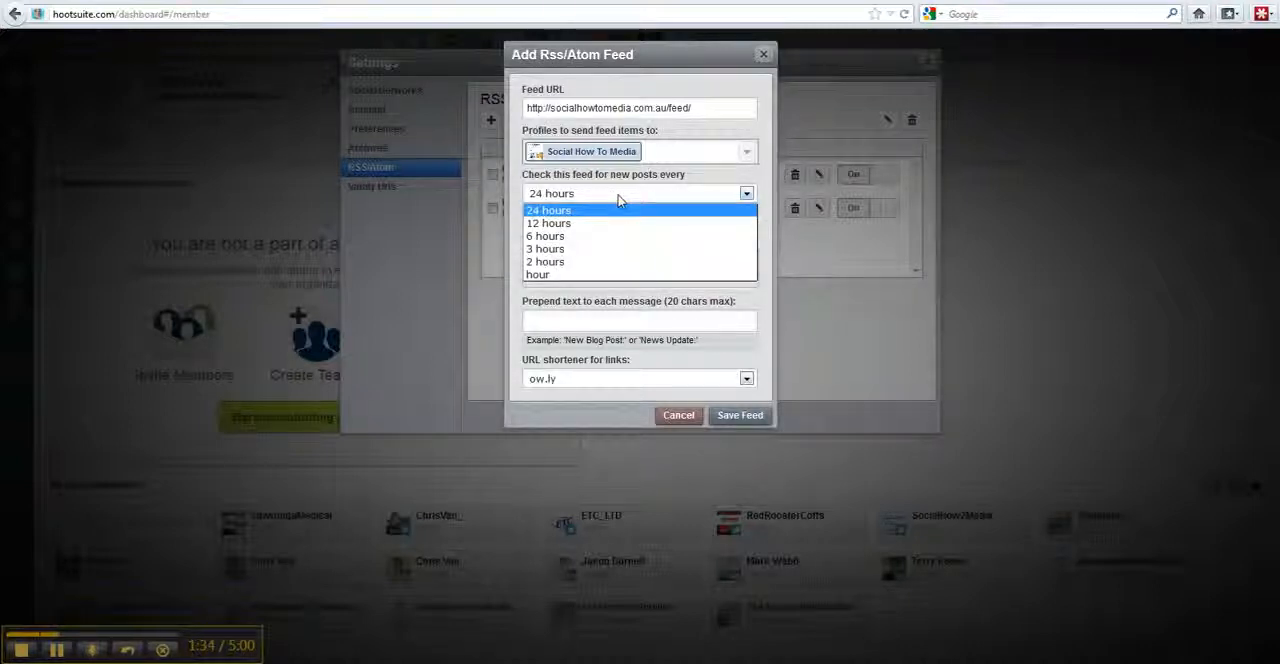
{"action": "mouse_move", "coordinate": [620, 249]}
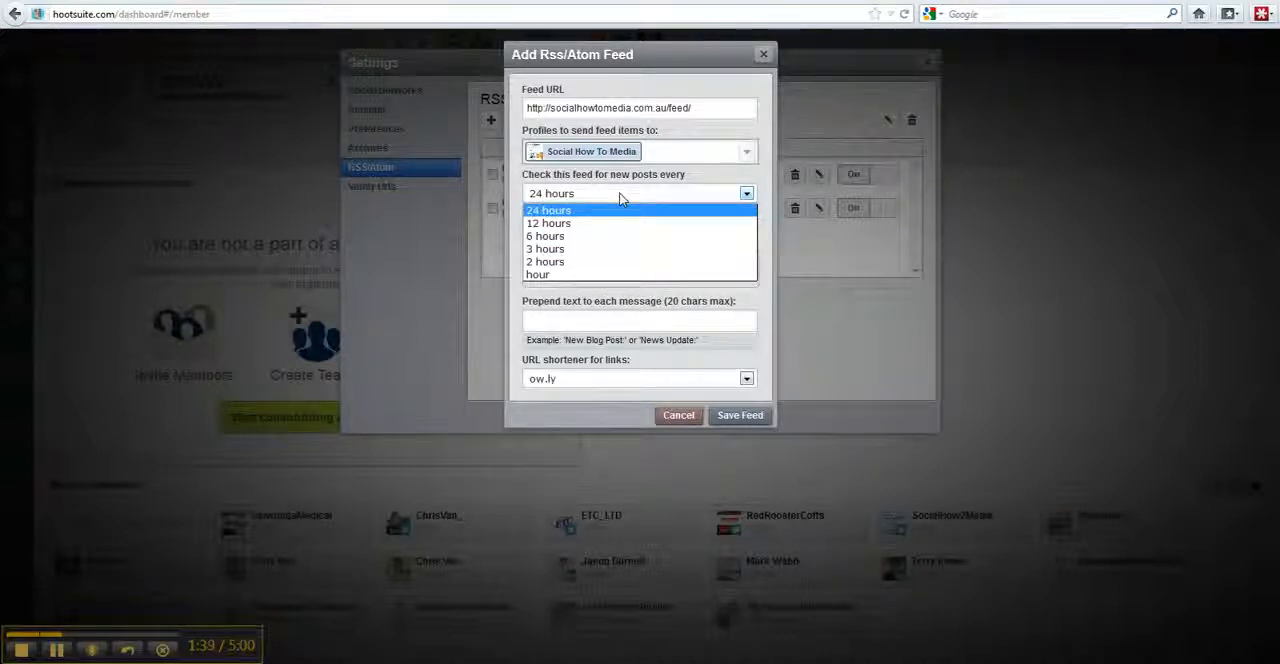
Keep the feed checked every 24 hours and sending 1 post at a time.
{"action": "left_click", "coordinate": [548, 210]}
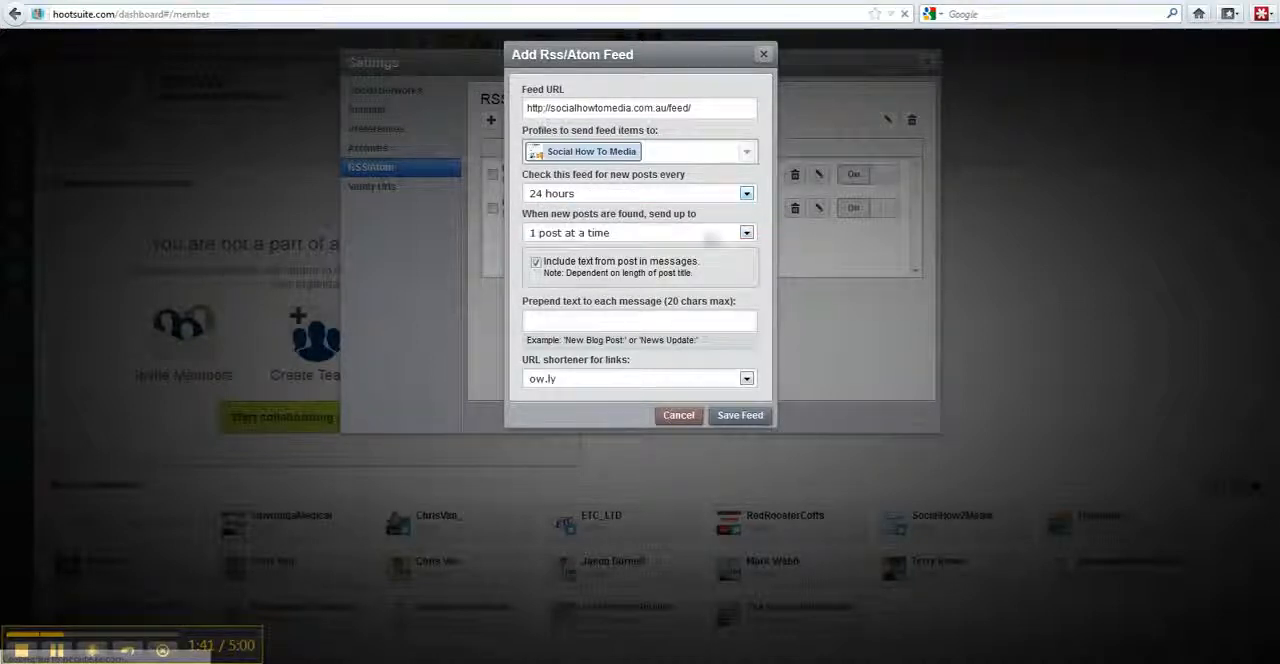
{"action": "mouse_move", "coordinate": [687, 235]}
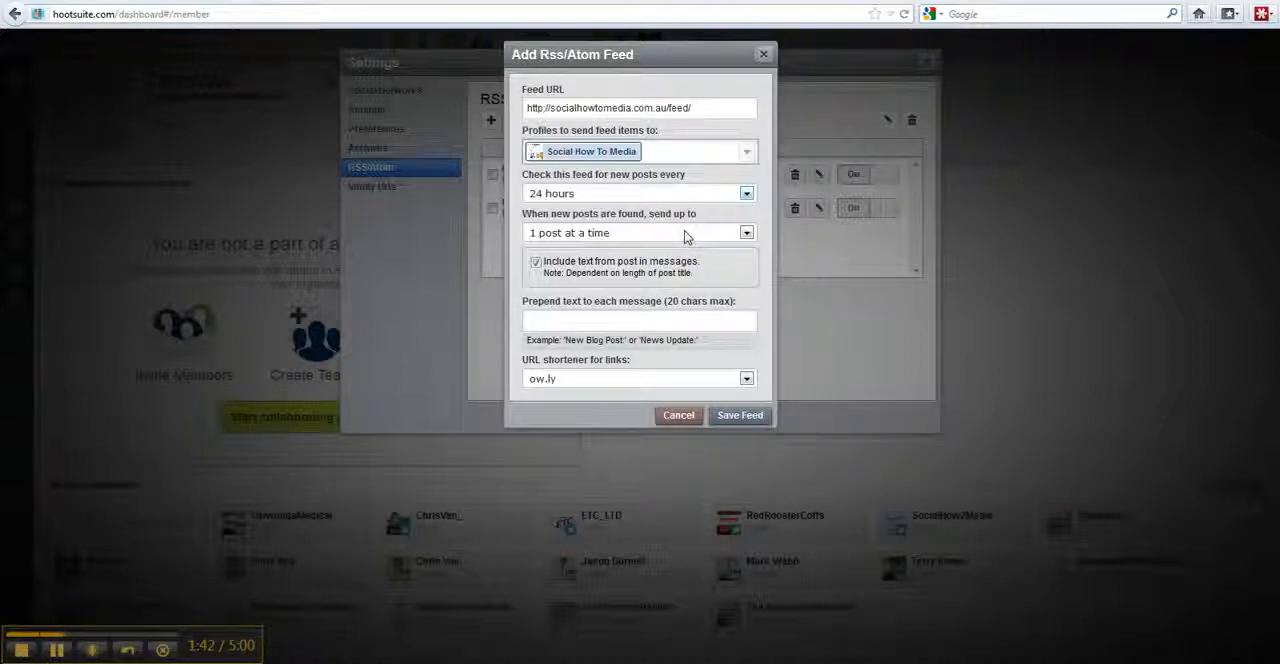
{"action": "left_click", "coordinate": [746, 232]}
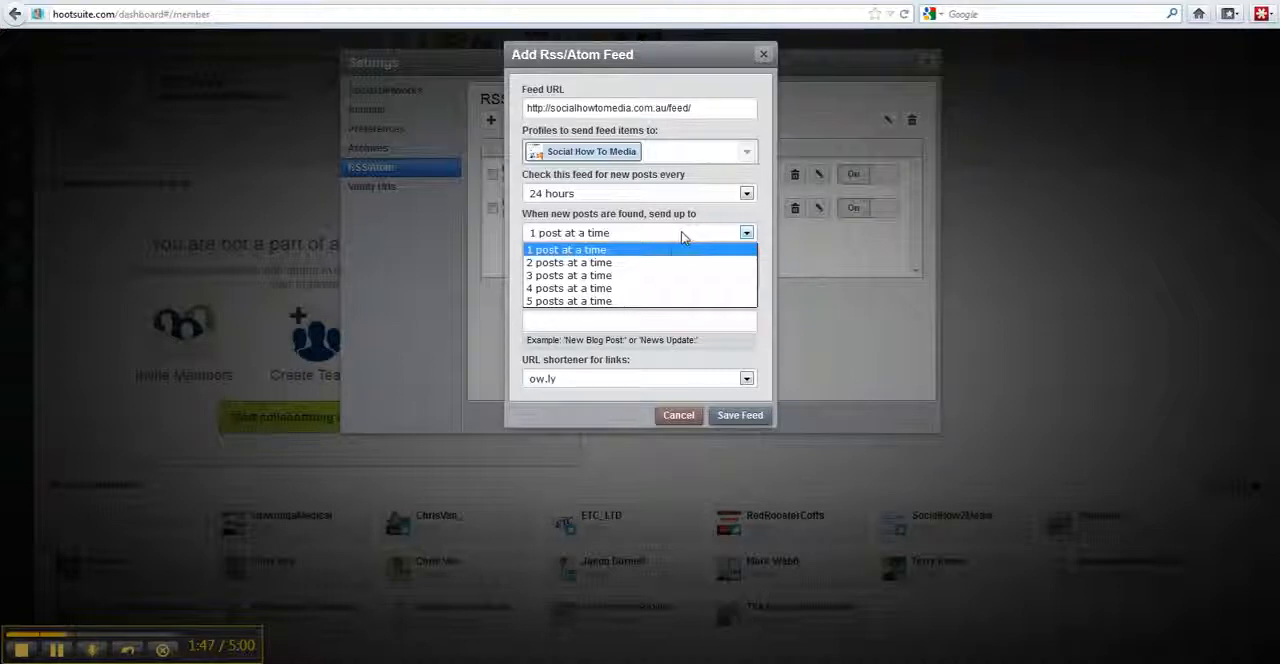
{"action": "mouse_move", "coordinate": [640, 275]}
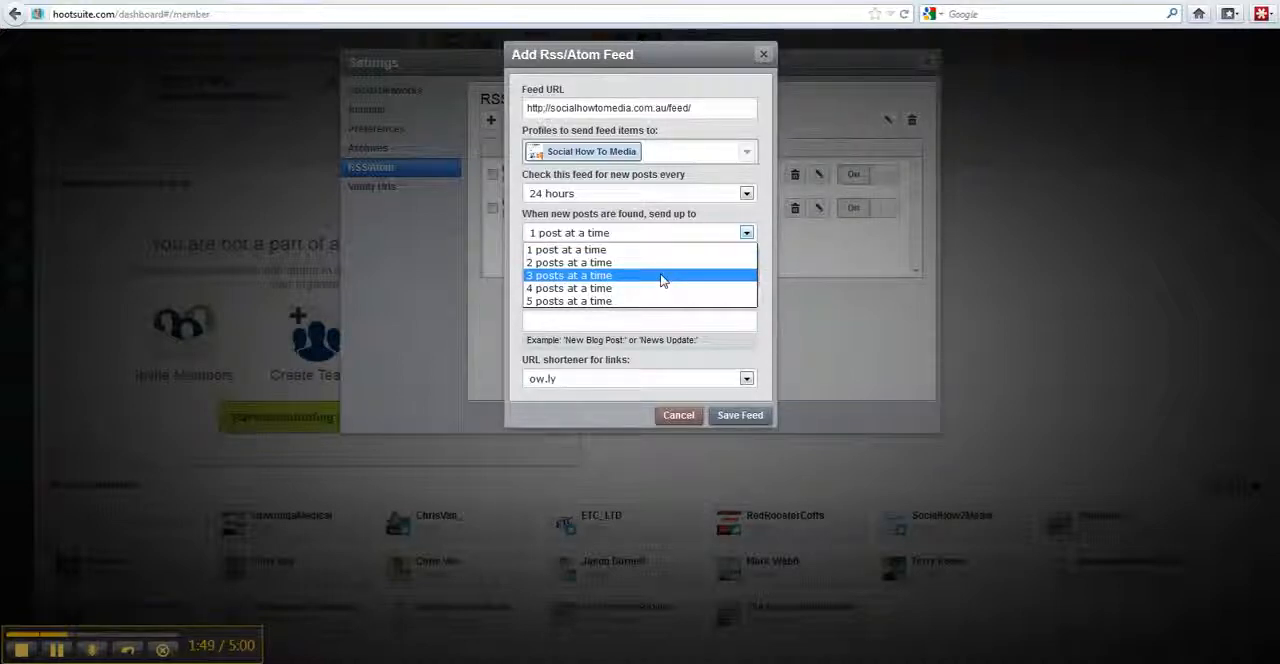
{"action": "mouse_move", "coordinate": [650, 249]}
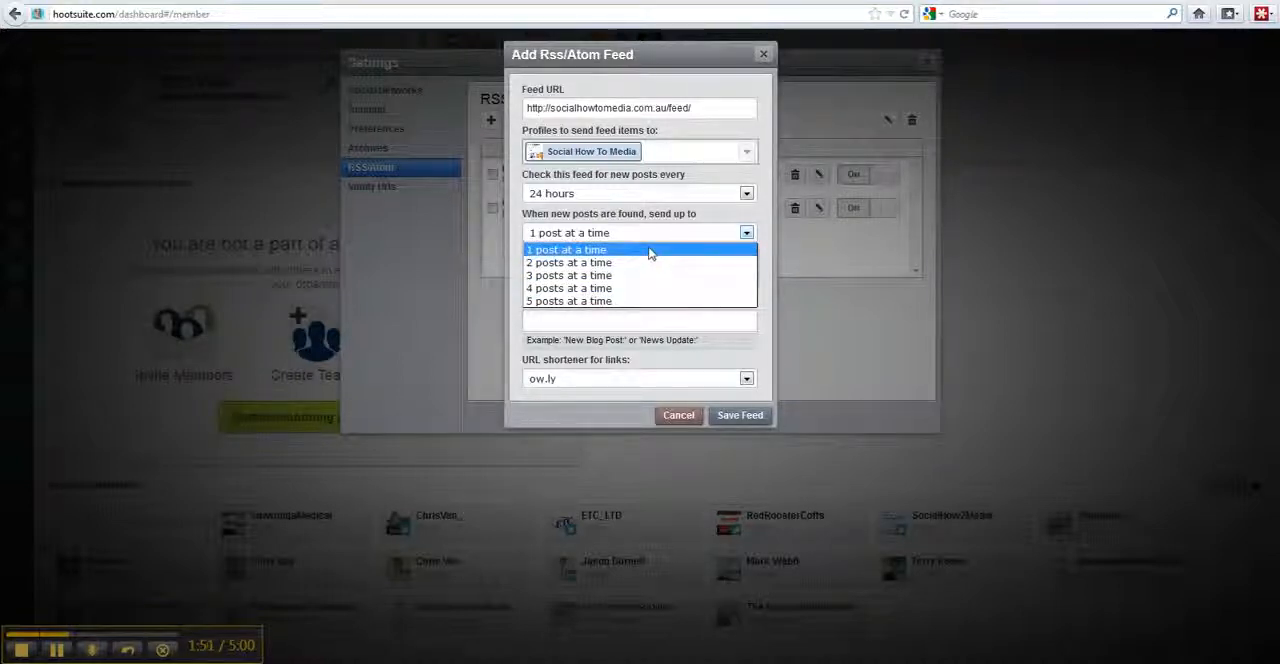
{"action": "left_click", "coordinate": [567, 249]}
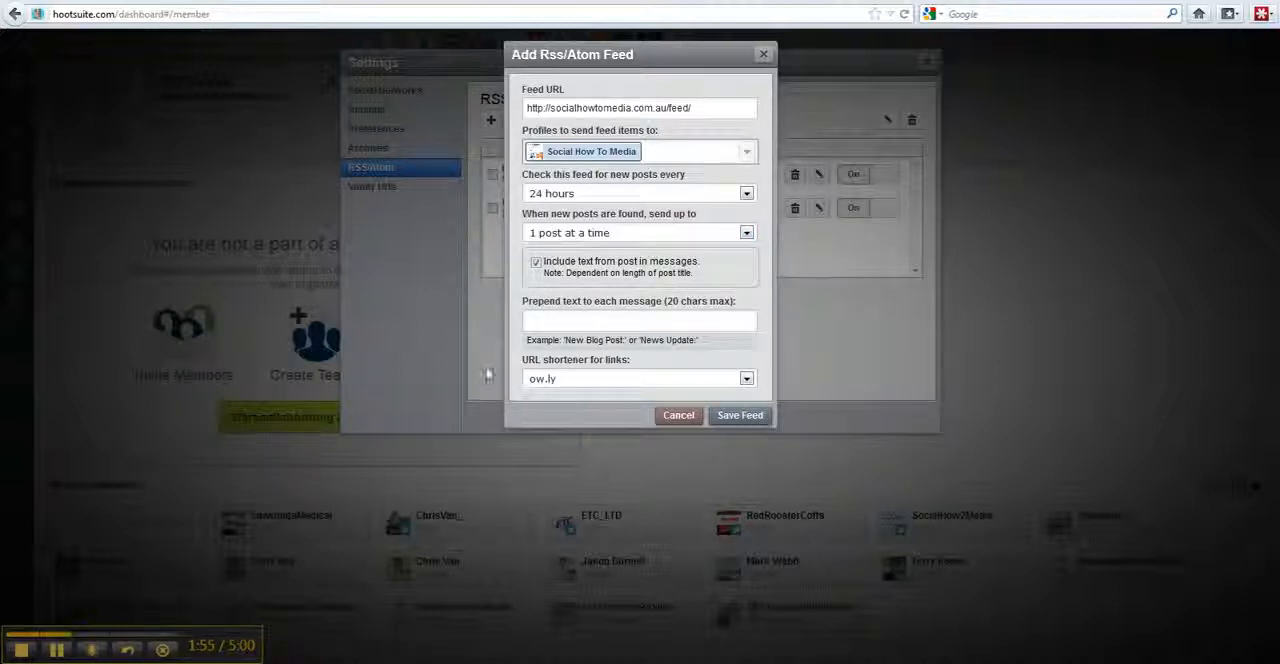
{"action": "left_click", "coordinate": [746, 232]}
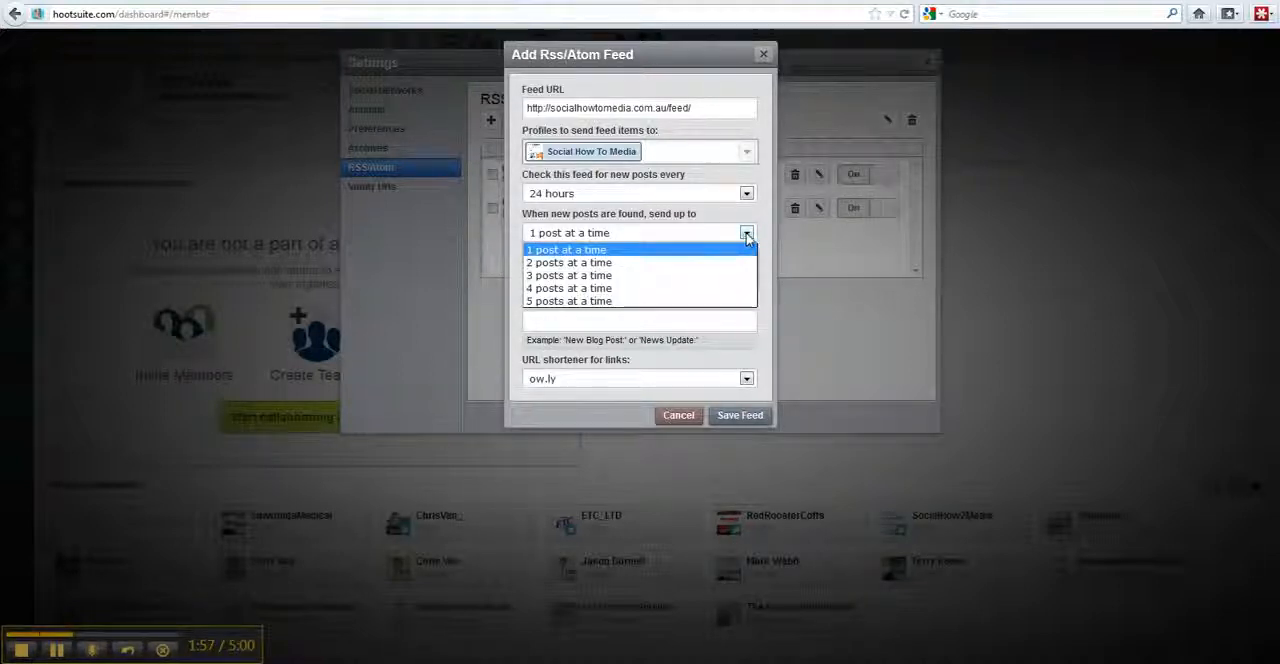
{"action": "left_click", "coordinate": [566, 249]}
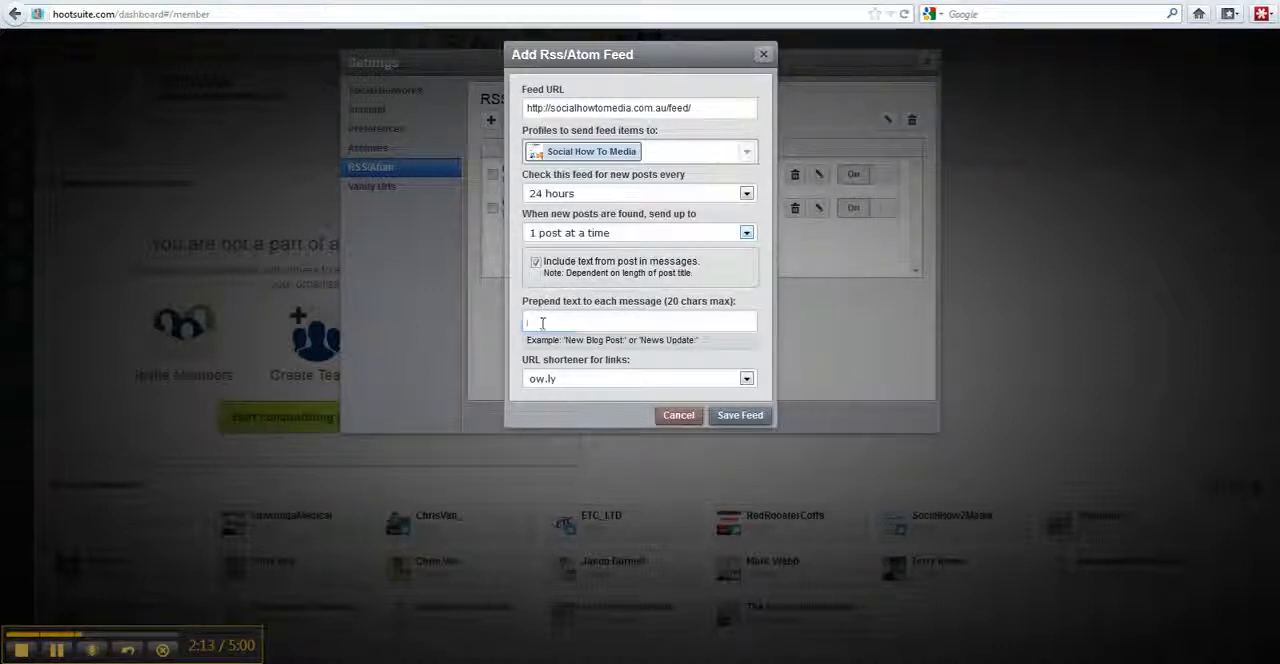
Save the feed with empty prepend text and ow.ly as the URL shortener.
{"action": "left_click", "coordinate": [639, 320]}
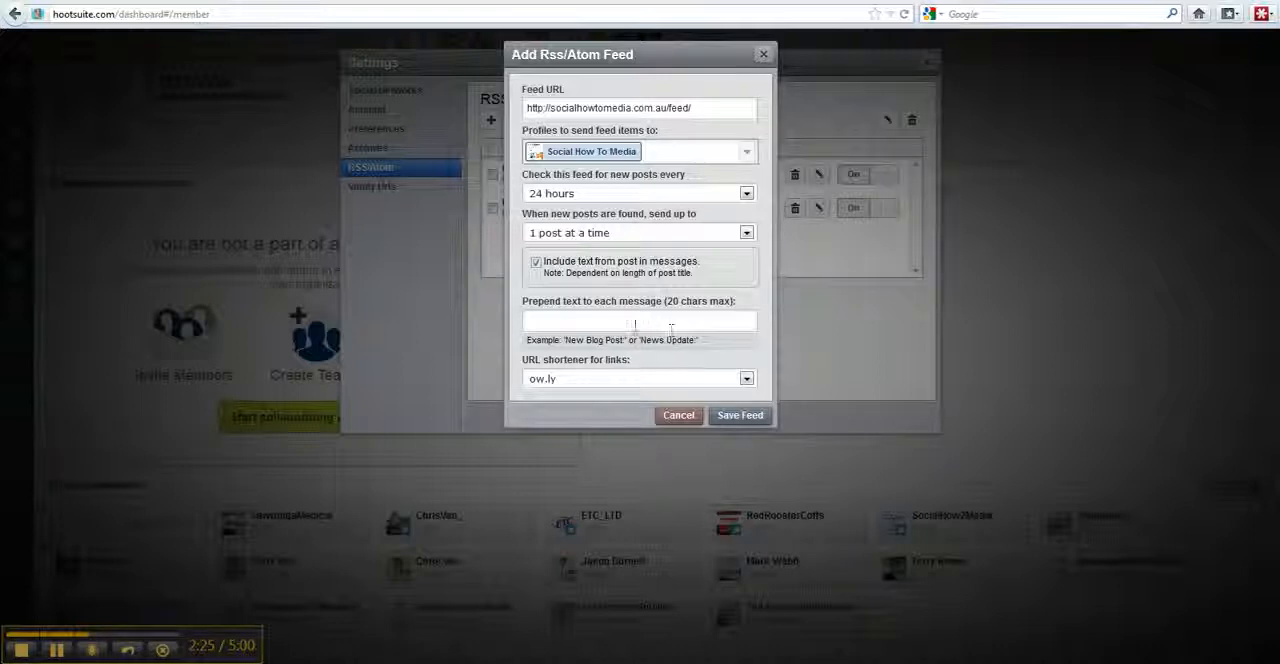
{"action": "left_click", "coordinate": [639, 320]}
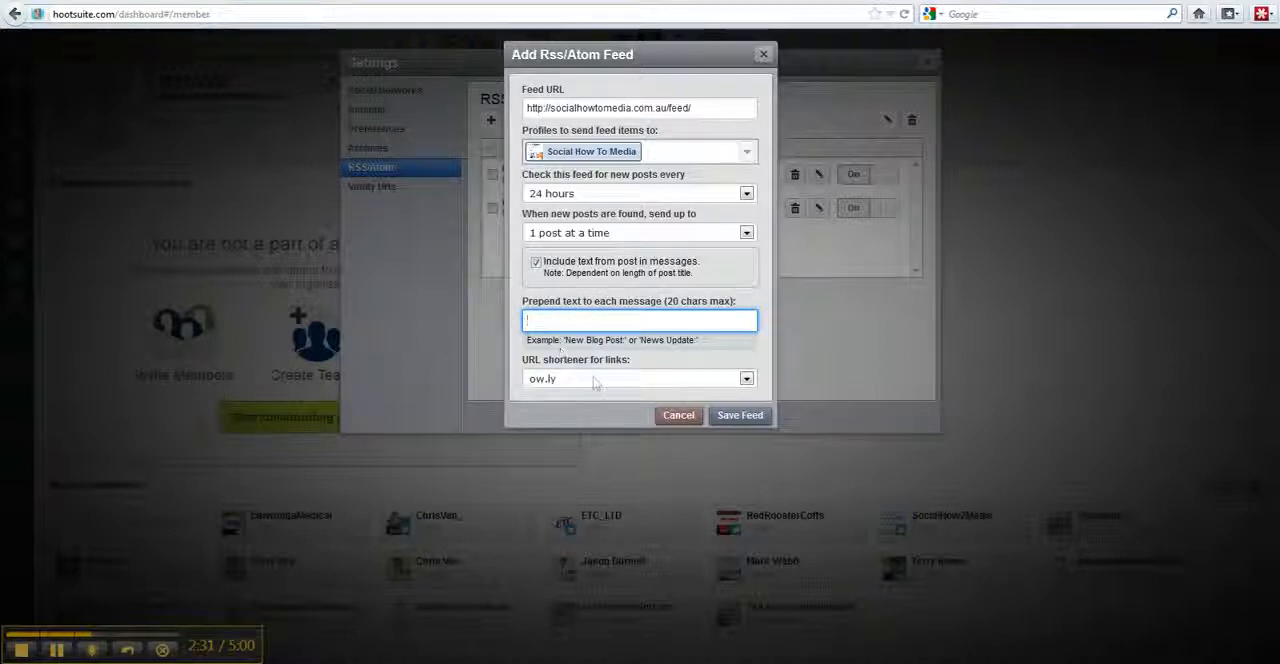
{"action": "left_click", "coordinate": [746, 378]}
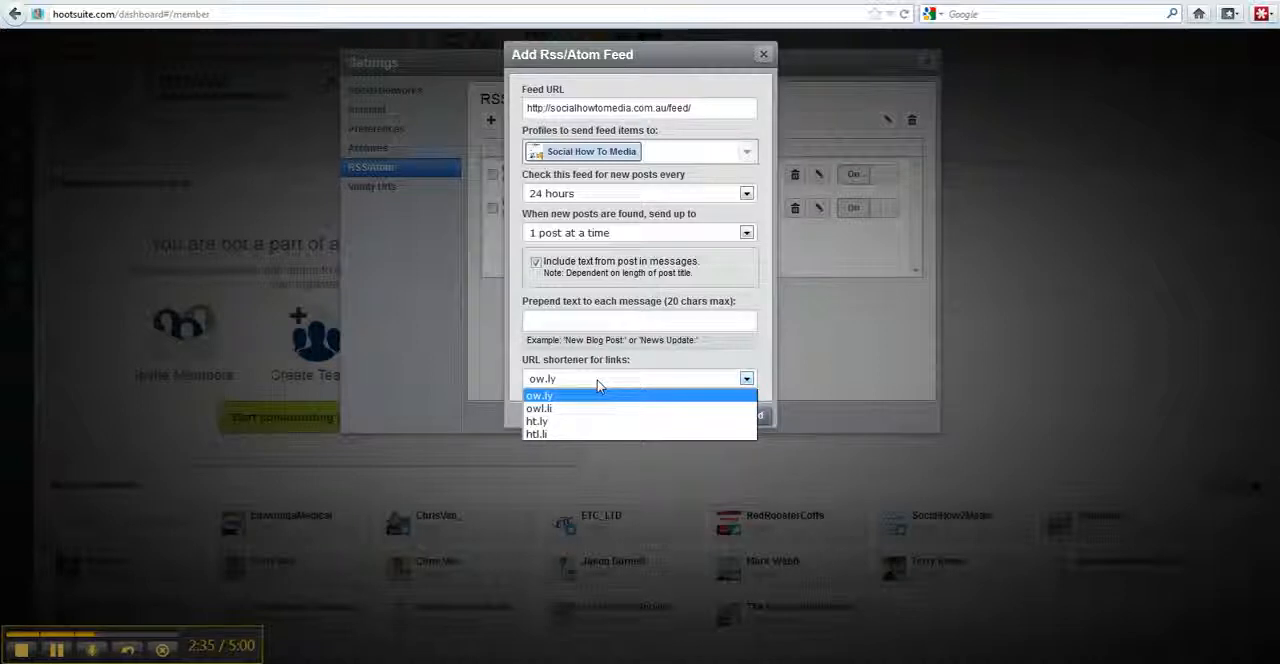
{"action": "left_click", "coordinate": [540, 395]}
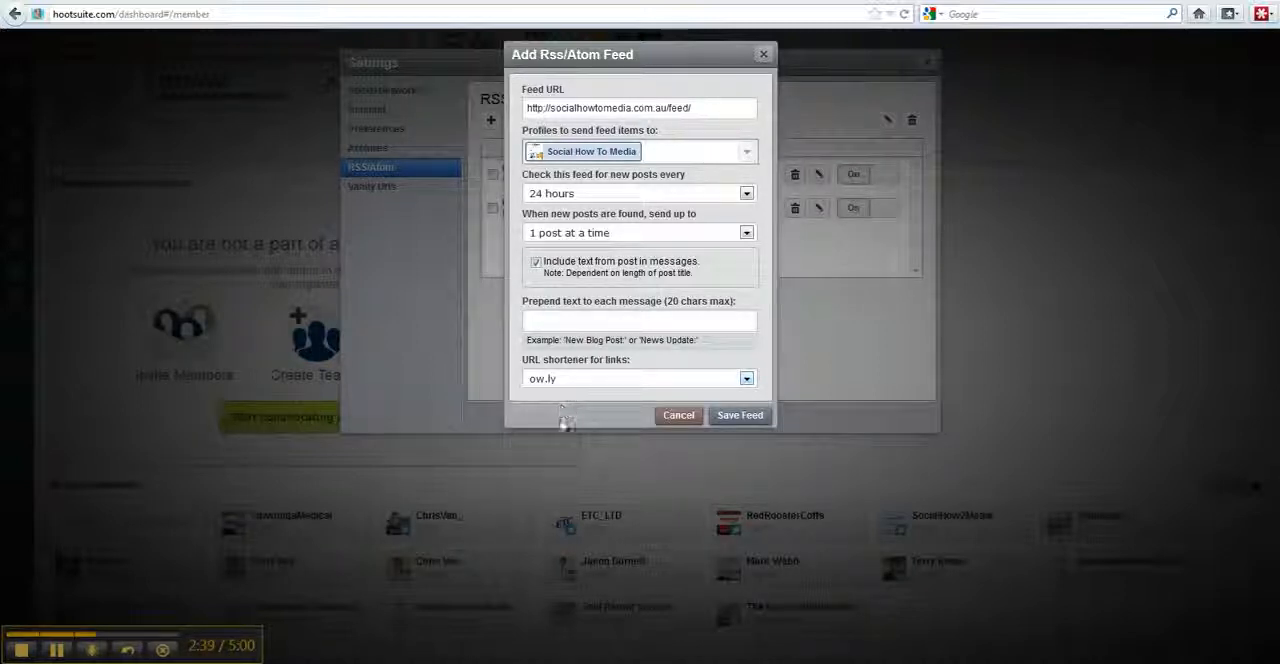
{"action": "mouse_move", "coordinate": [35, 132]}
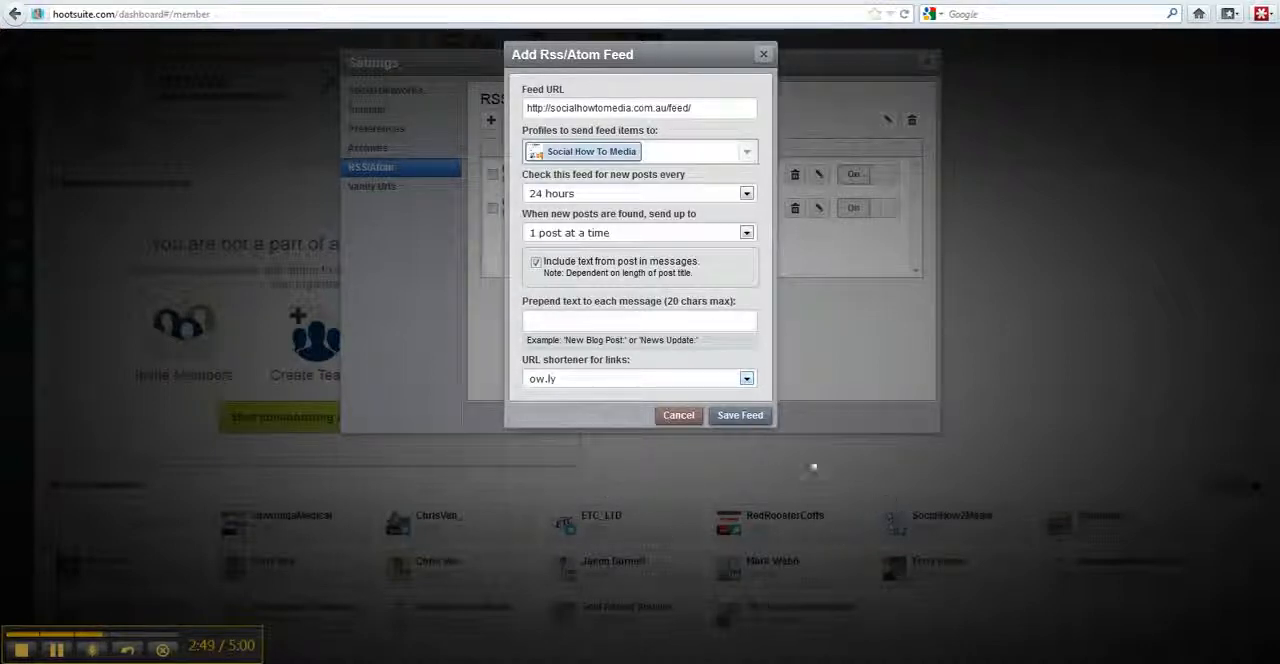
{"action": "left_click", "coordinate": [740, 415]}
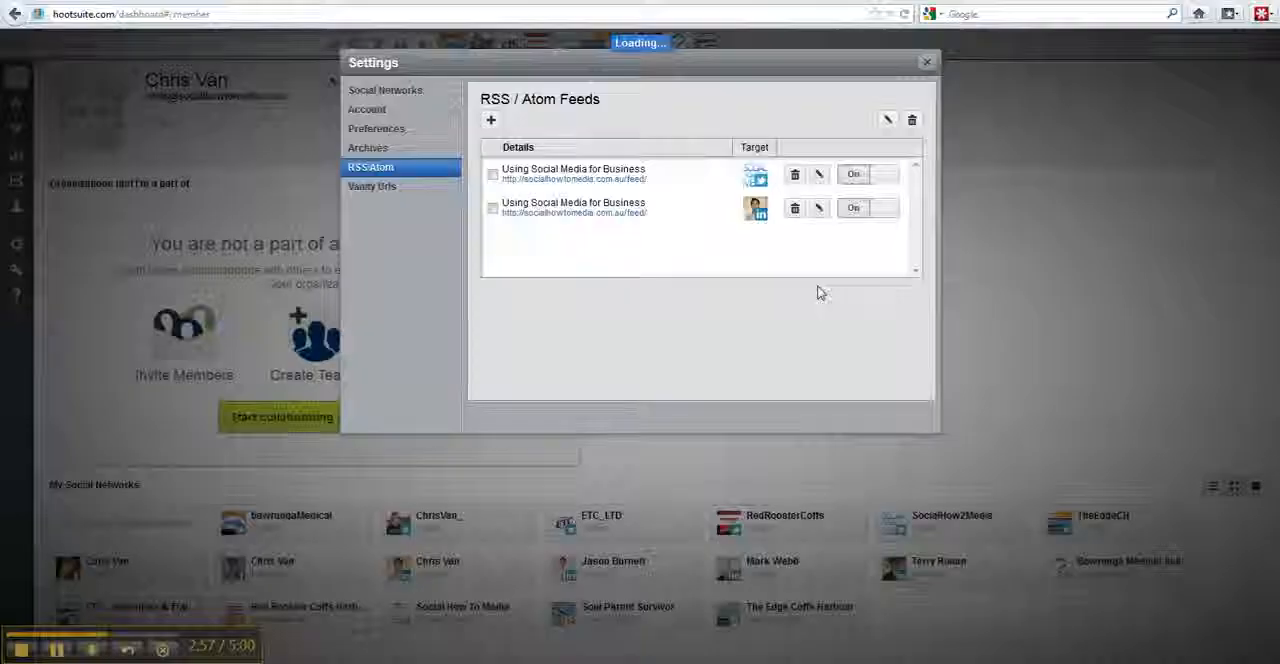
Check the reloaded list for the third 'Using Social Media for Business' feed row.
{"action": "left_click", "coordinate": [491, 120]}
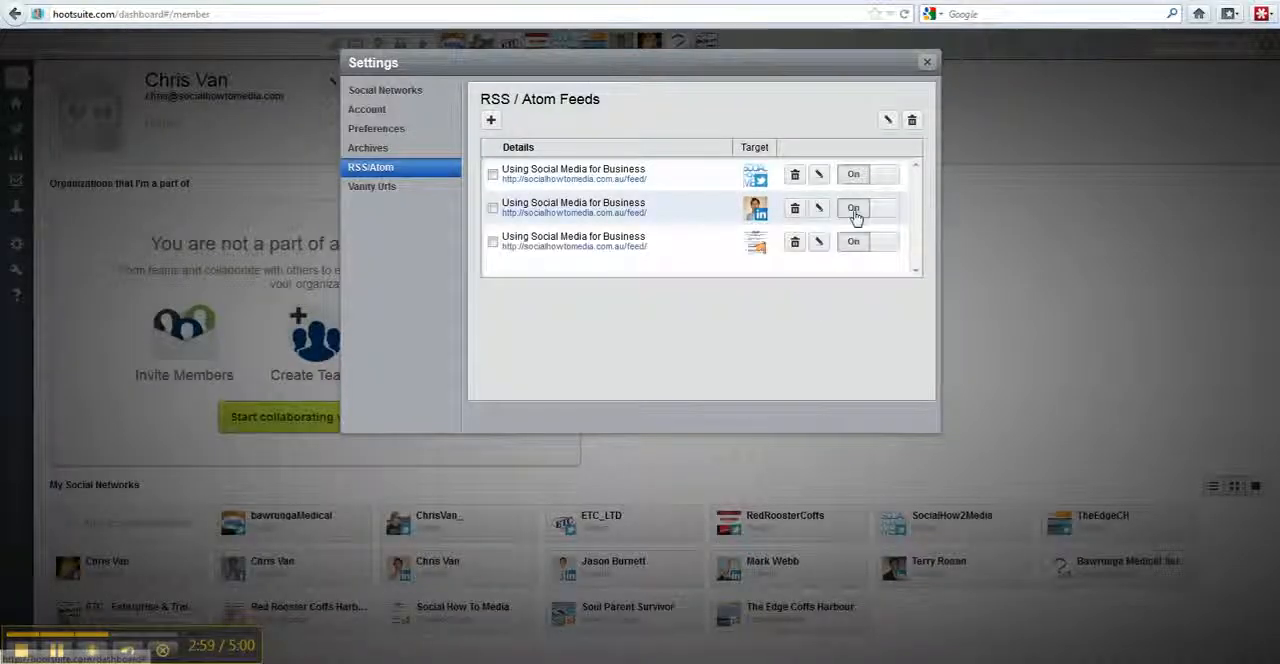